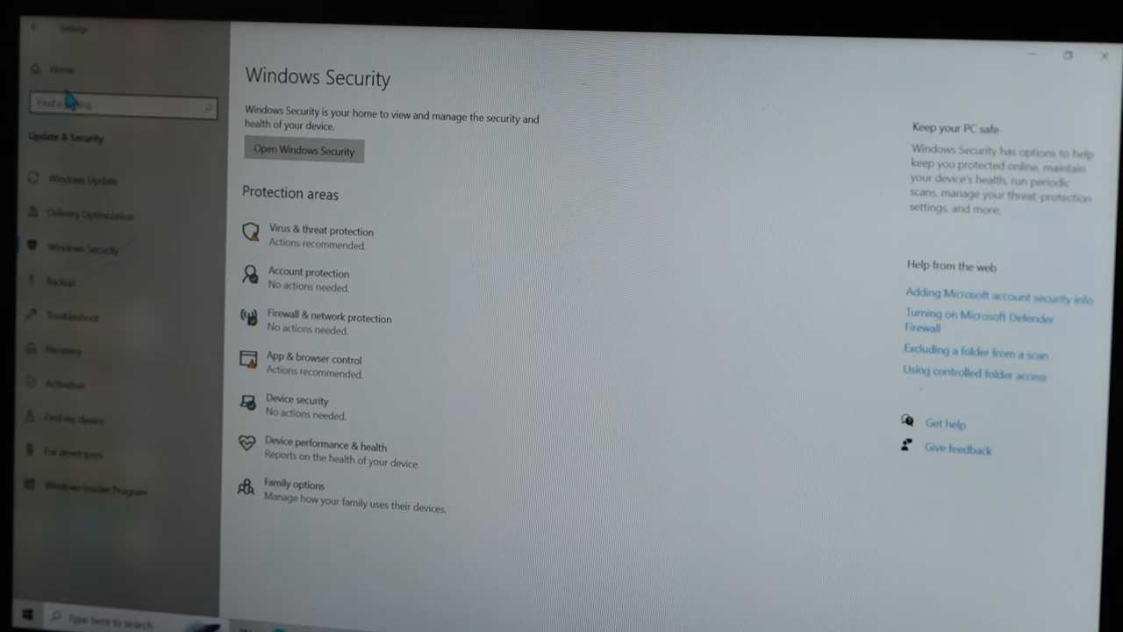
pyautogui.moveTo(79, 228)
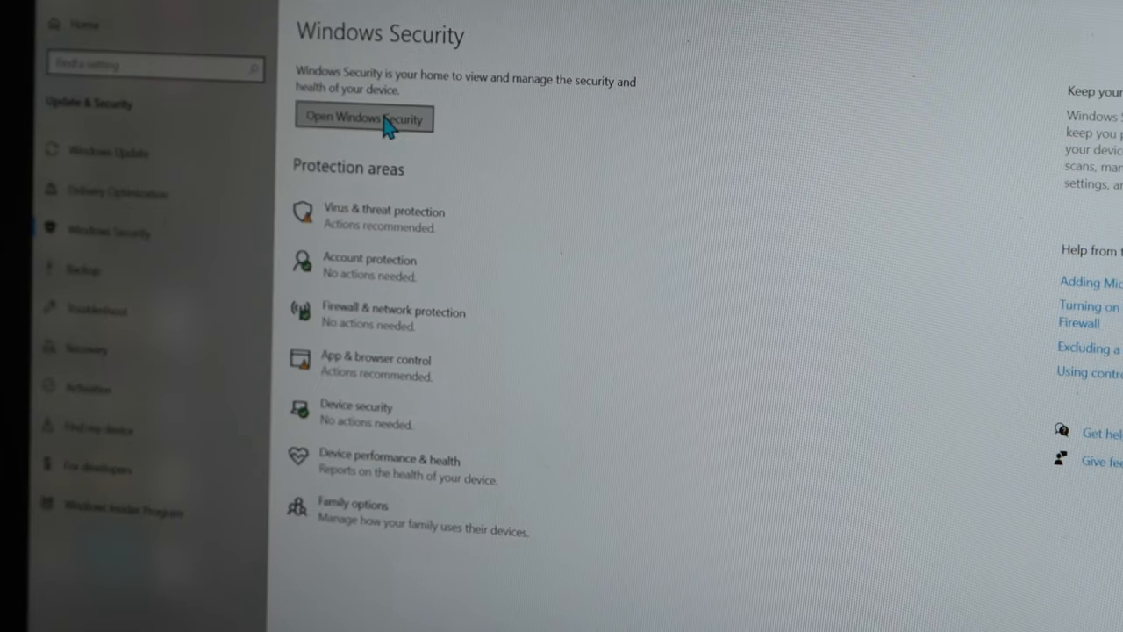
# Reach the Virus & threat protection Manage settings page in Windows Security.
pyautogui.click(363, 119)
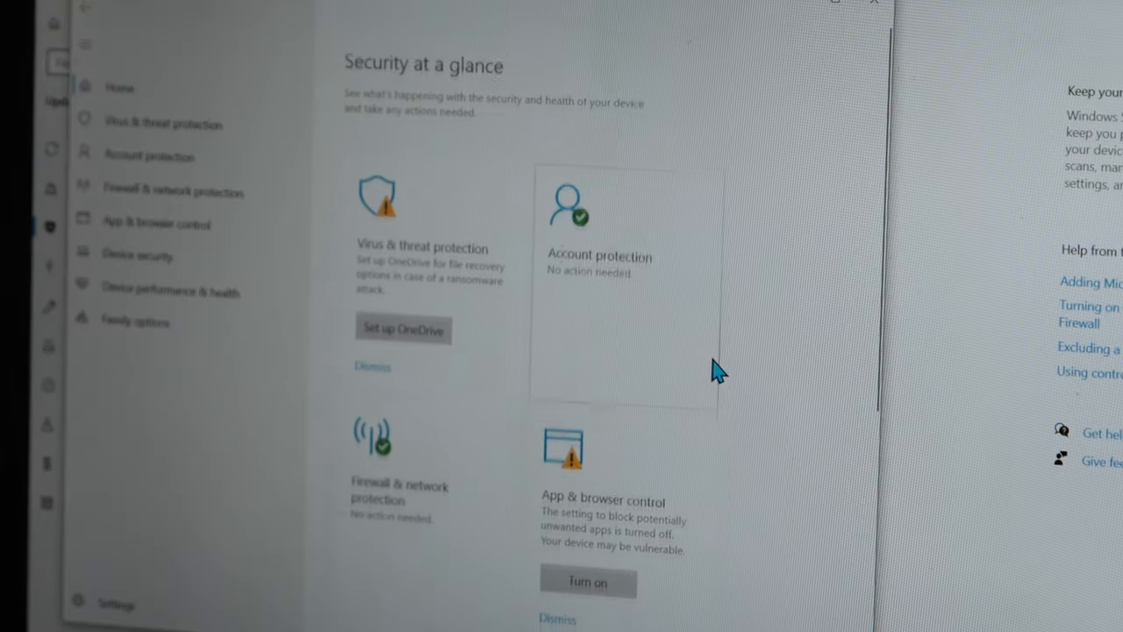
pyautogui.moveTo(140, 119)
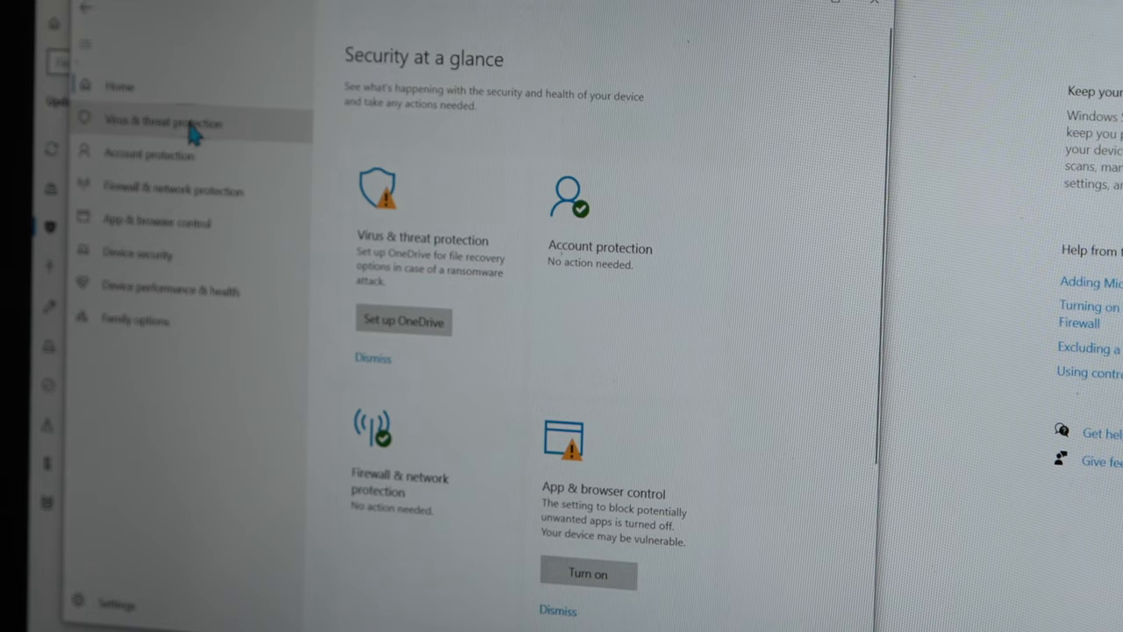
pyautogui.click(172, 121)
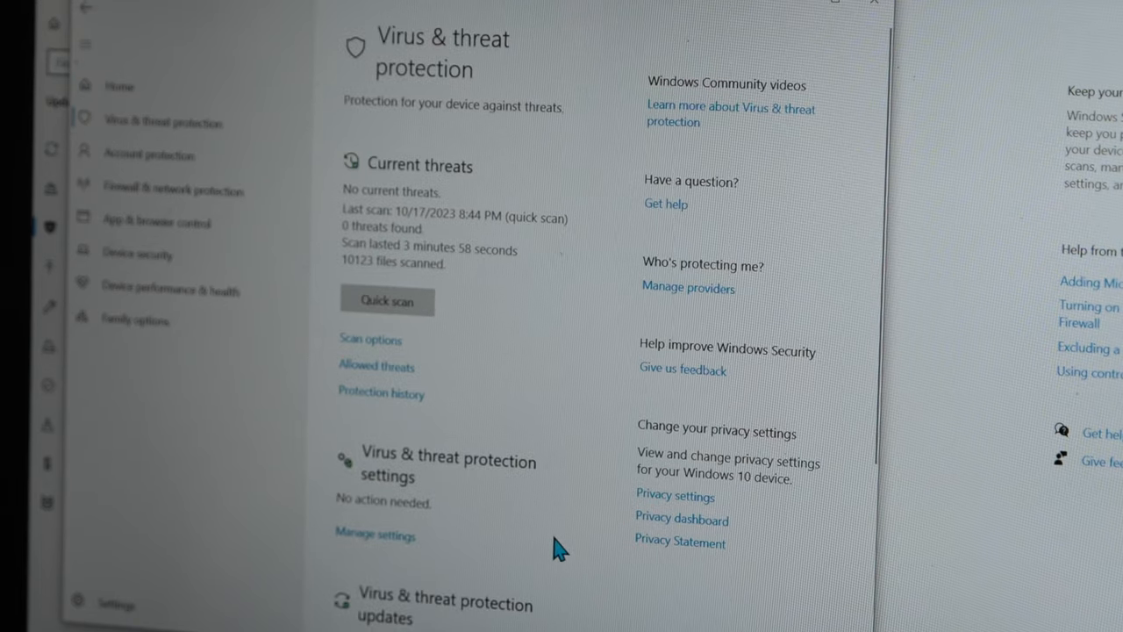
pyautogui.scroll(-3)
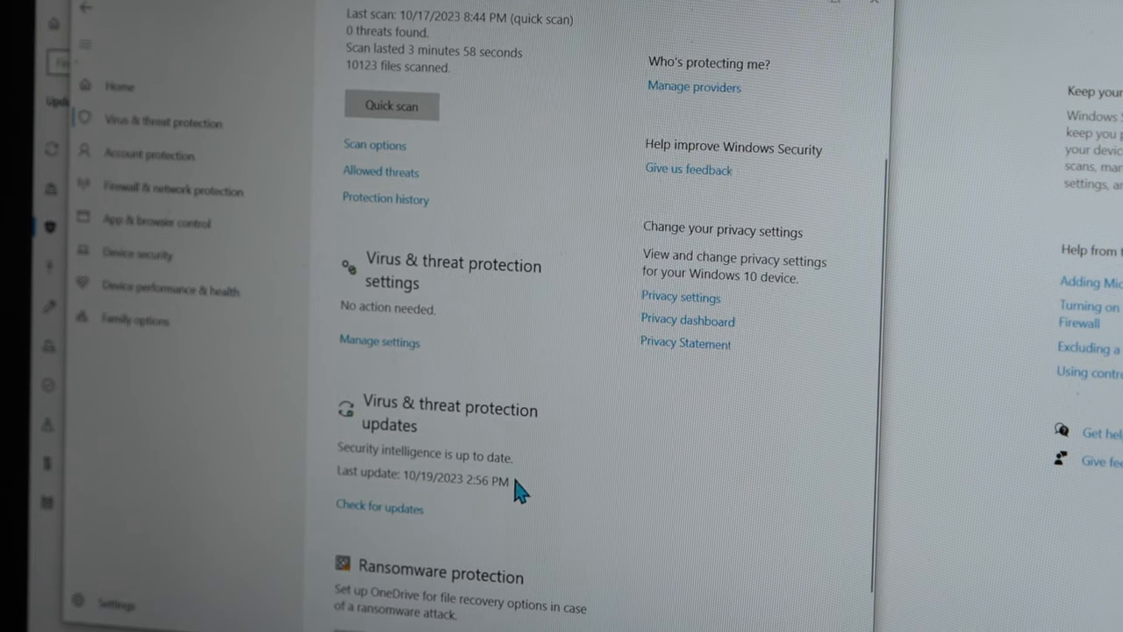
pyautogui.moveTo(379, 343)
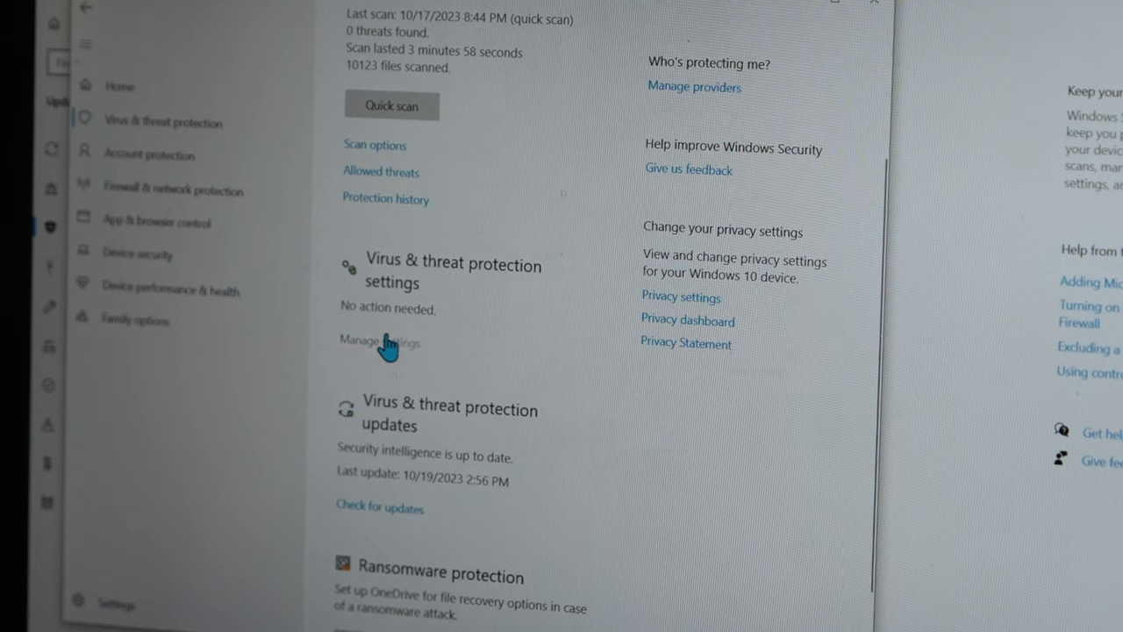
pyautogui.click(379, 342)
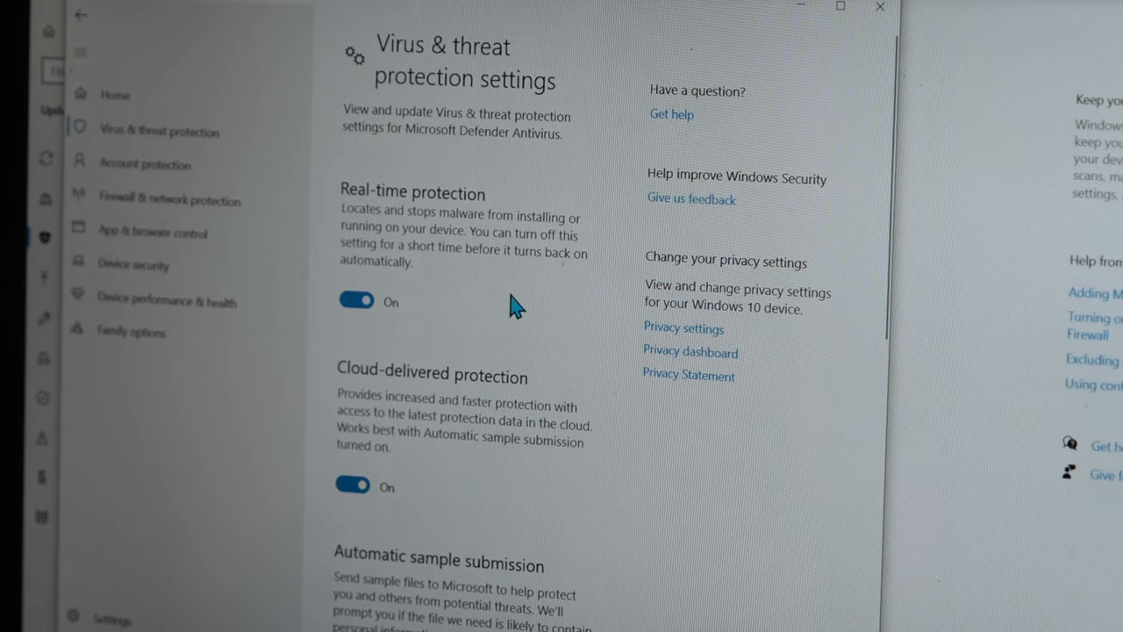
pyautogui.moveTo(435, 348)
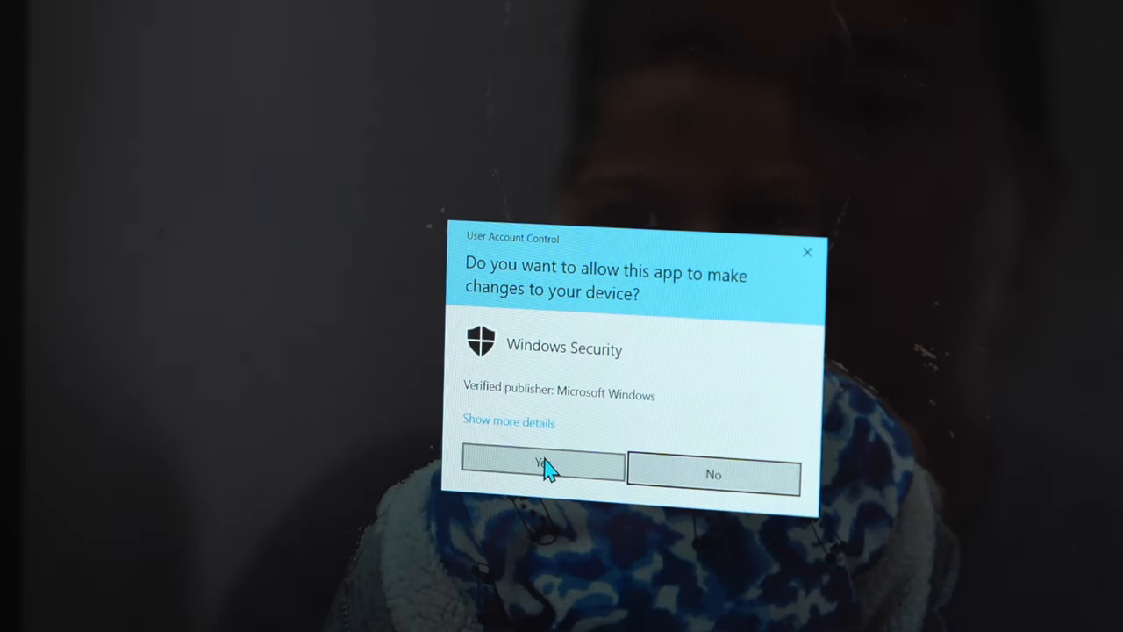
# Turn Real-time protection off, answering Yes to the User Account Control prompt.
pyautogui.click(540, 465)
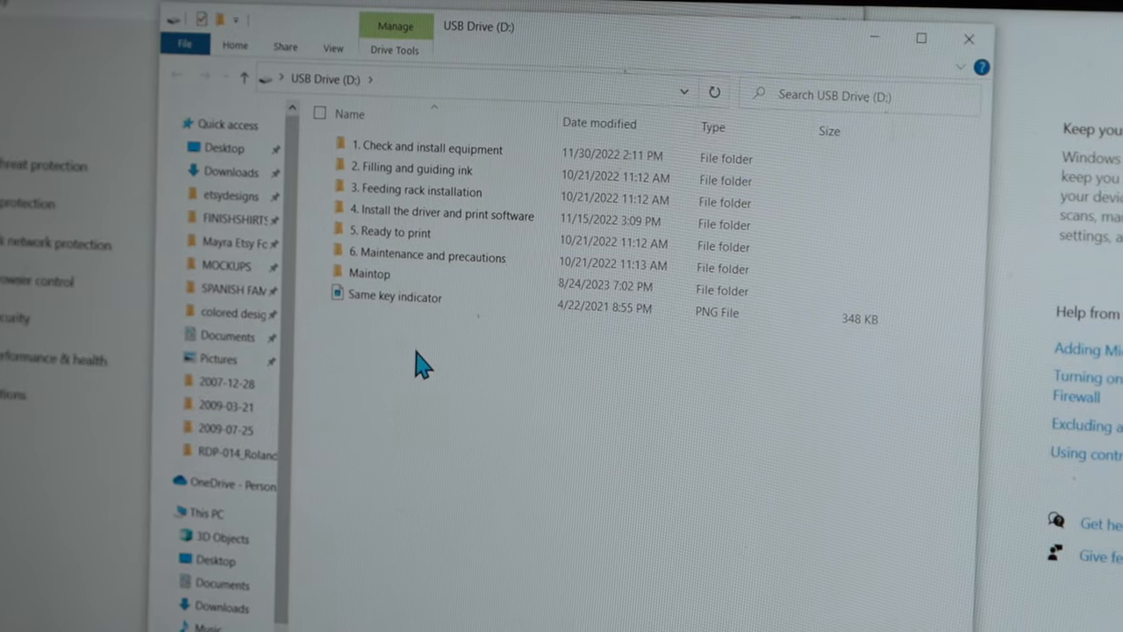
pyautogui.moveTo(421, 264)
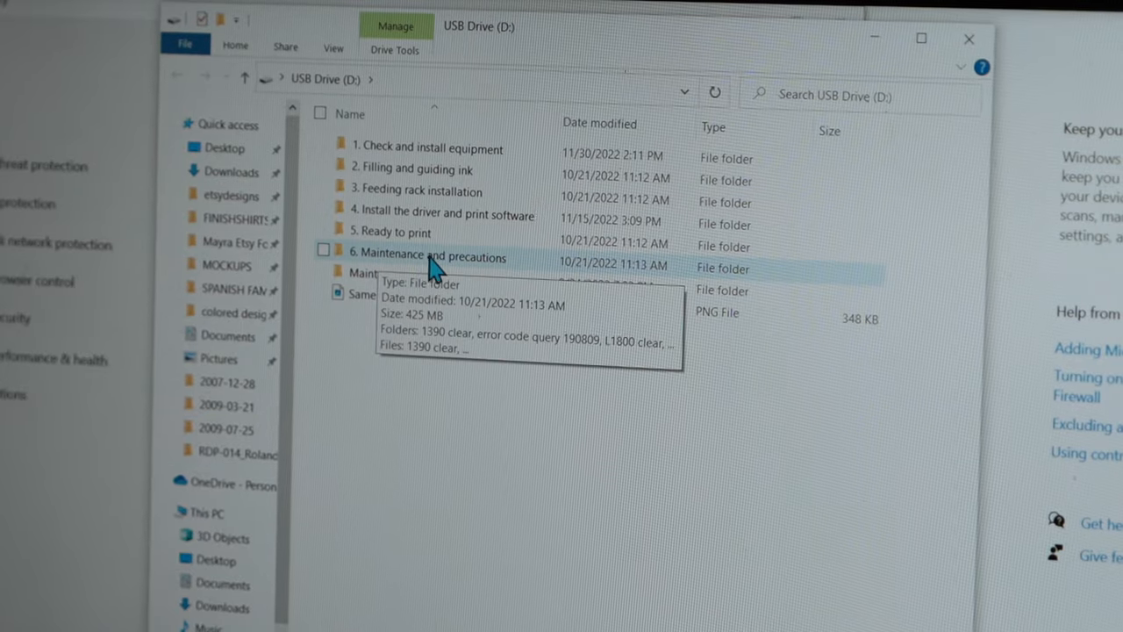
# Browse USB Drive (D:) through Maintenance and precautions into the L1800 clear resetter folder.
pyautogui.doubleClick(430, 257)
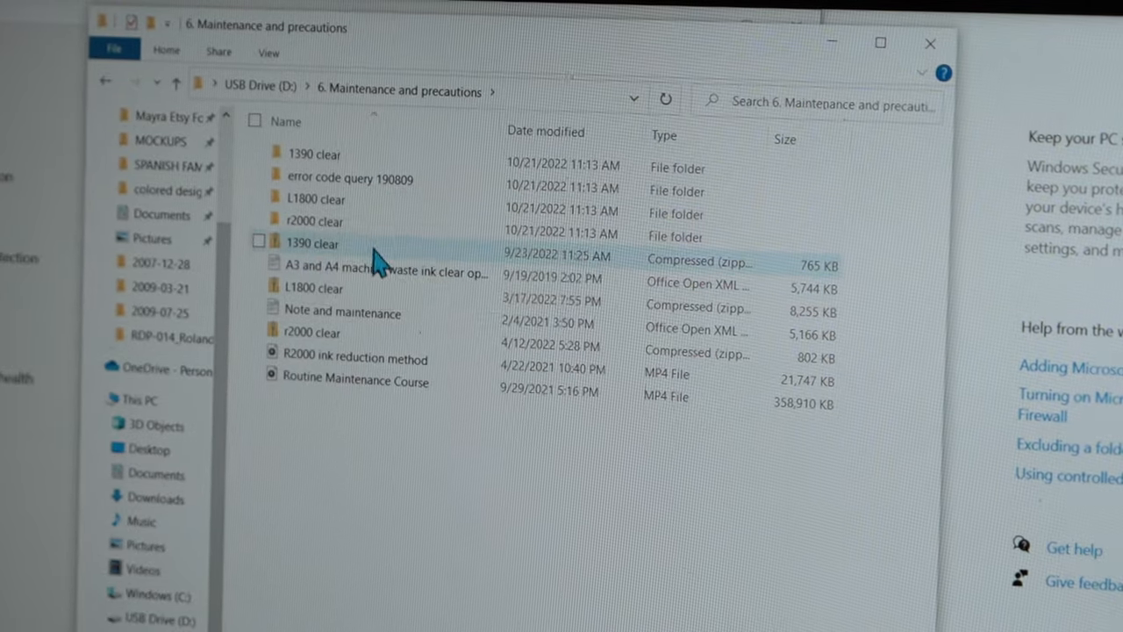
pyautogui.moveTo(358, 207)
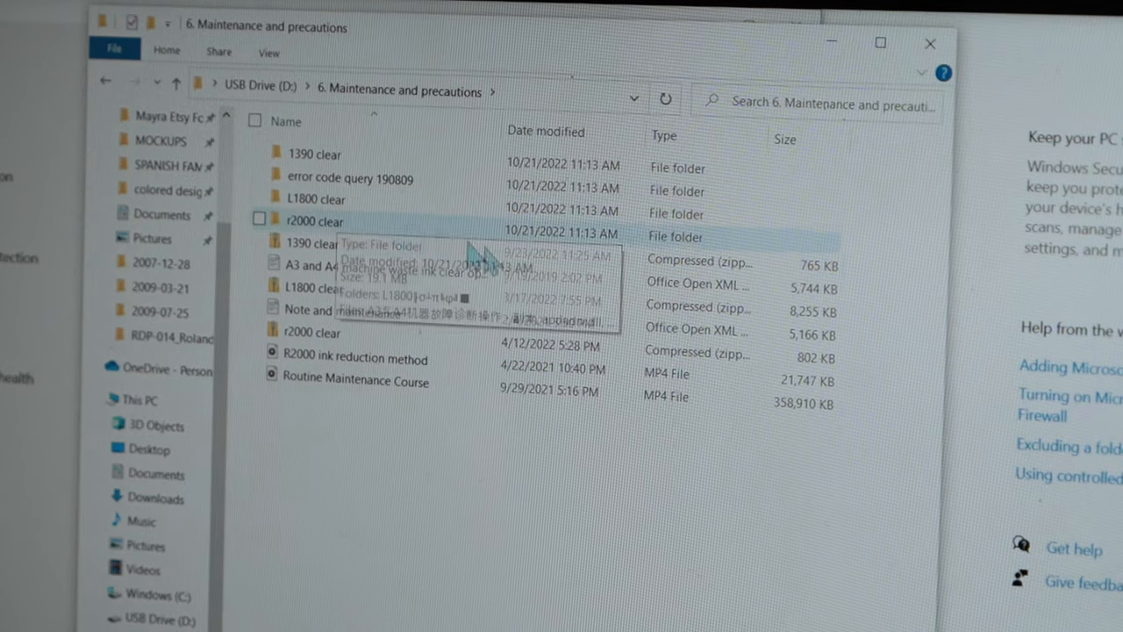
pyautogui.moveTo(357, 209)
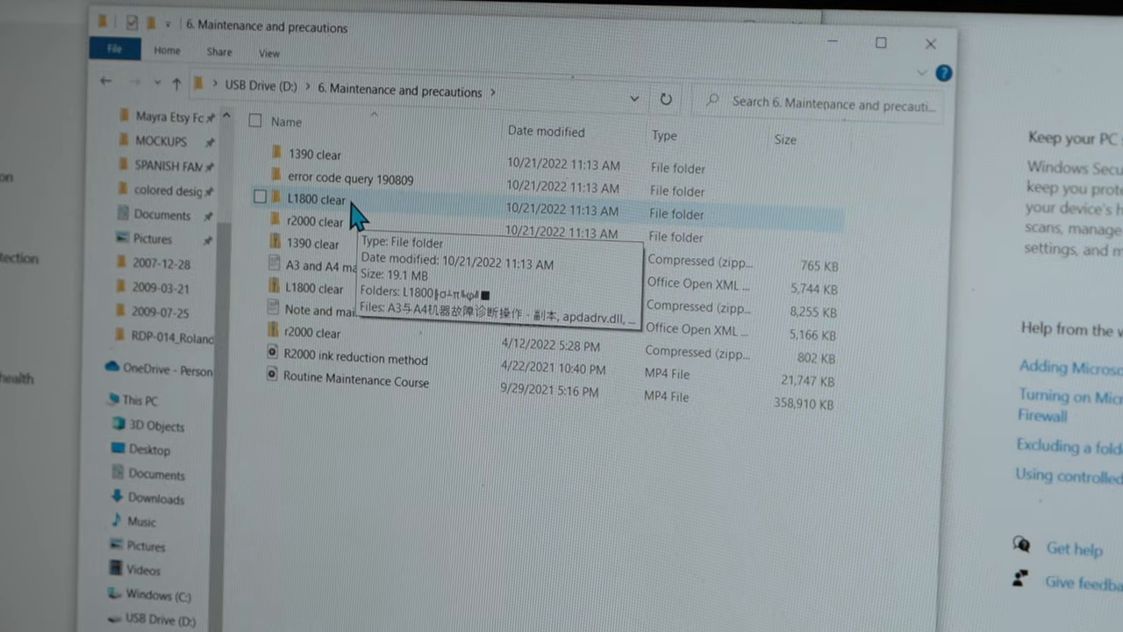
pyautogui.moveTo(418, 237)
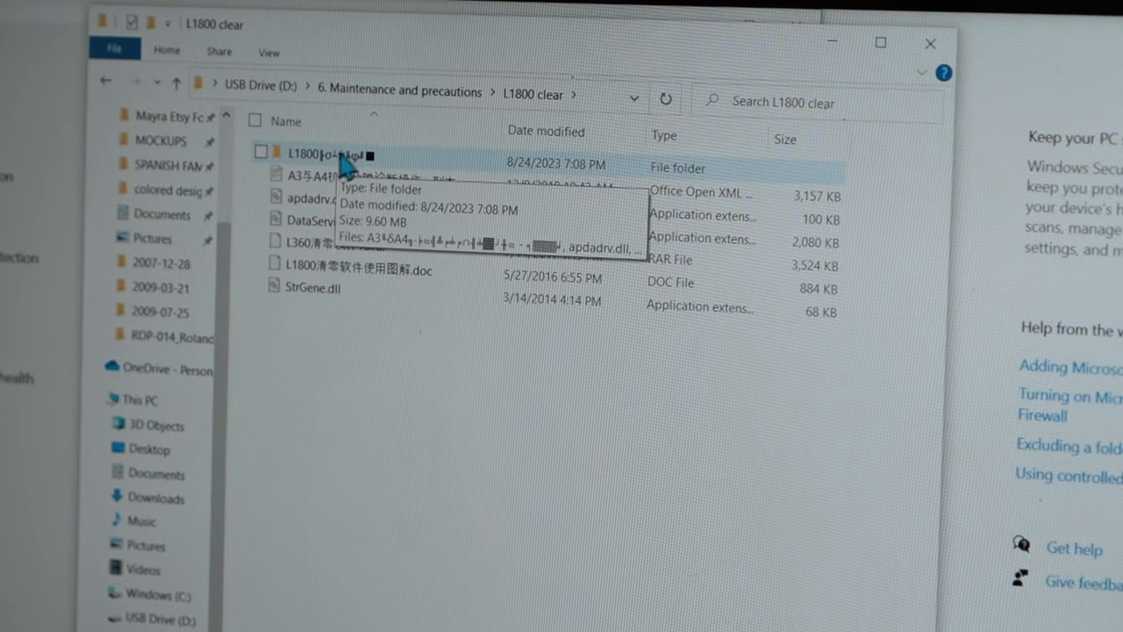
pyautogui.doubleClick(315, 151)
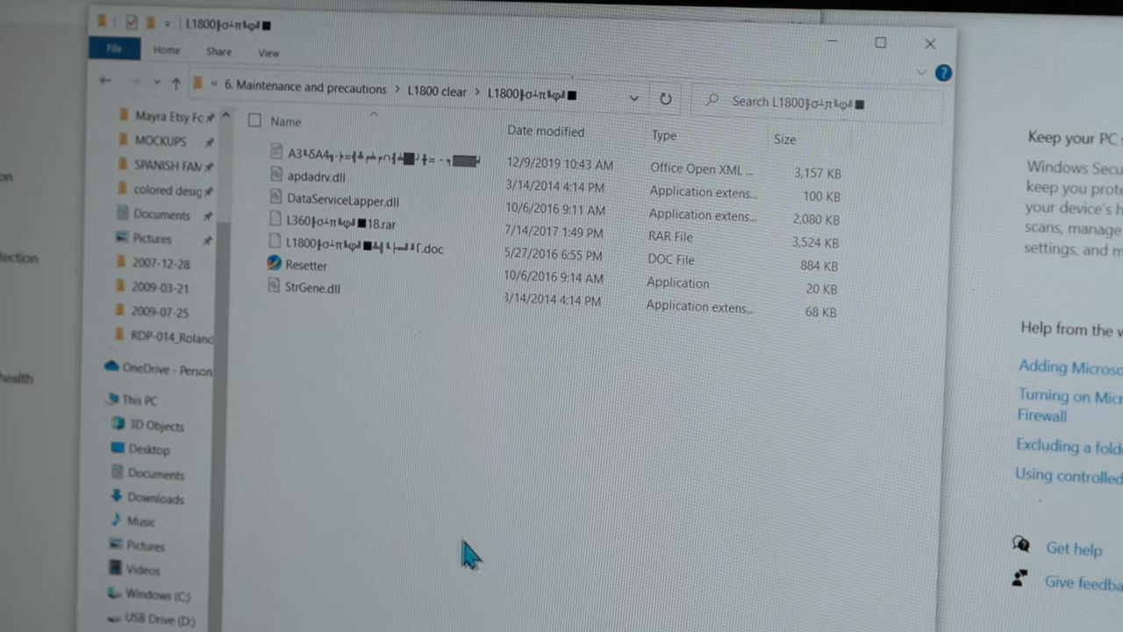
pyautogui.moveTo(313, 288)
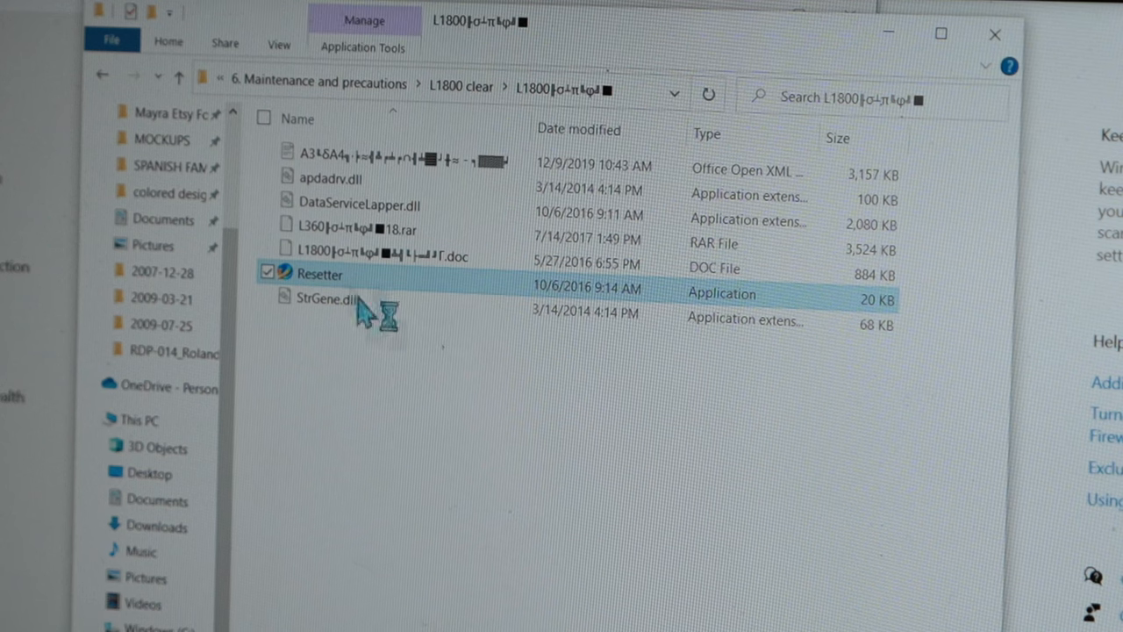
# Start Resetter for the L1800 and enter Particular adjustment mode.
pyautogui.doubleClick(324, 274)
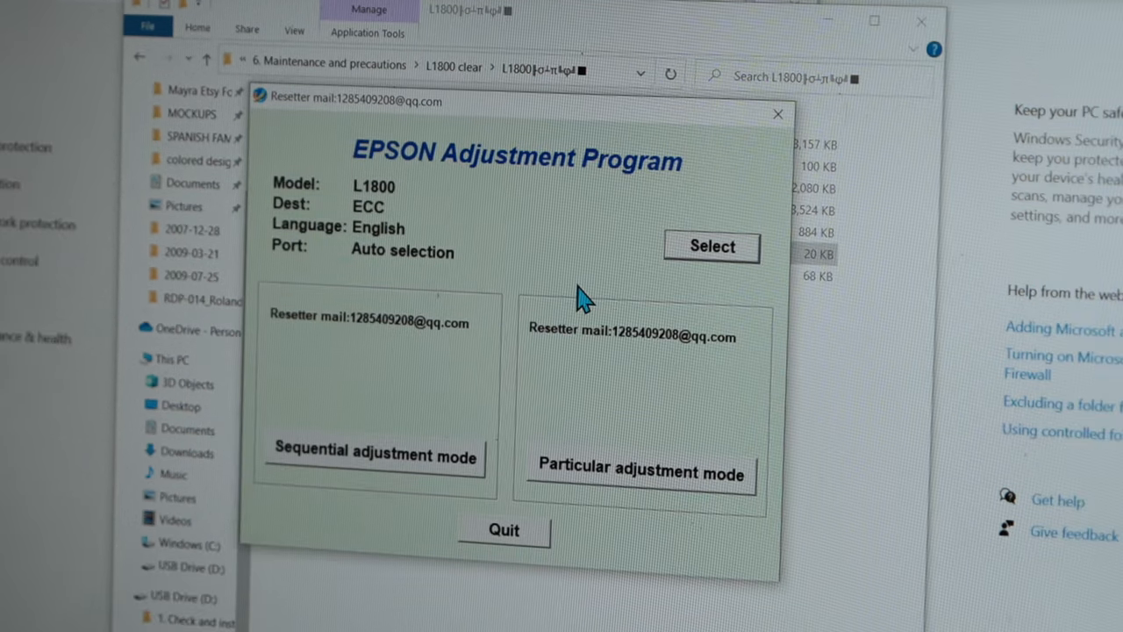
pyautogui.moveTo(642, 244)
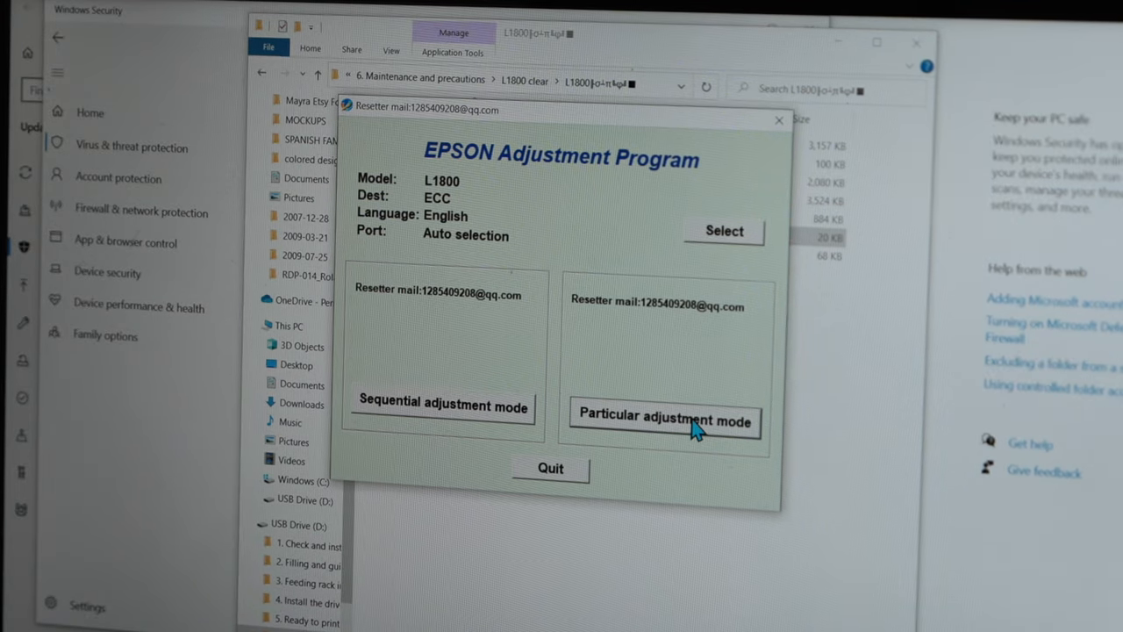
pyautogui.click(670, 421)
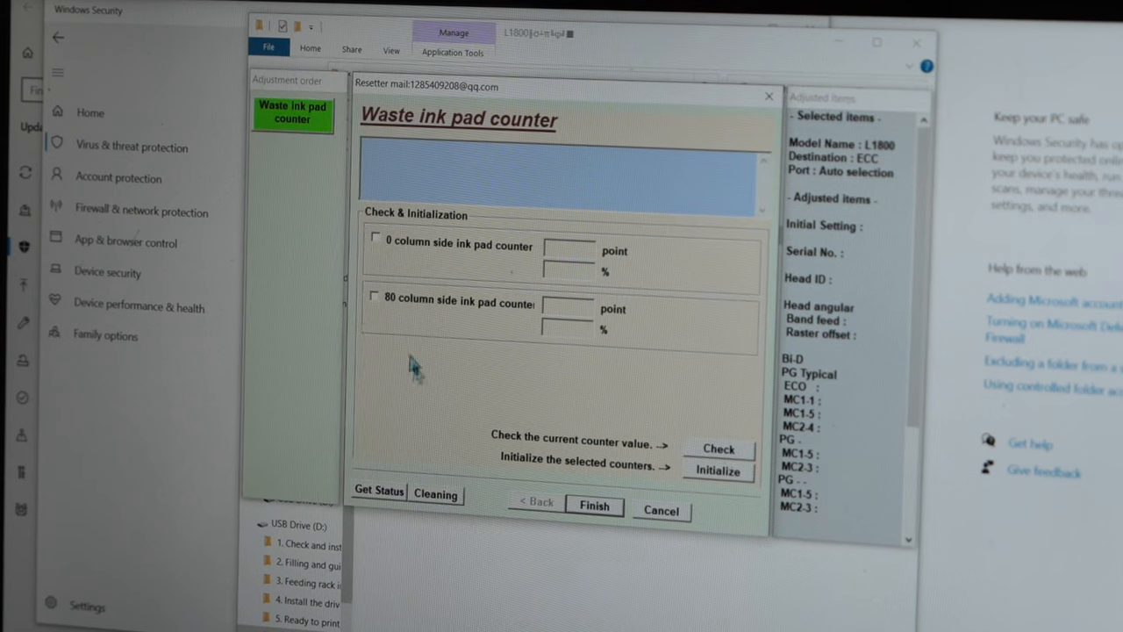
# Tick the 0 column and 80 column ink pad counters and request Initialize.
pyautogui.click(376, 237)
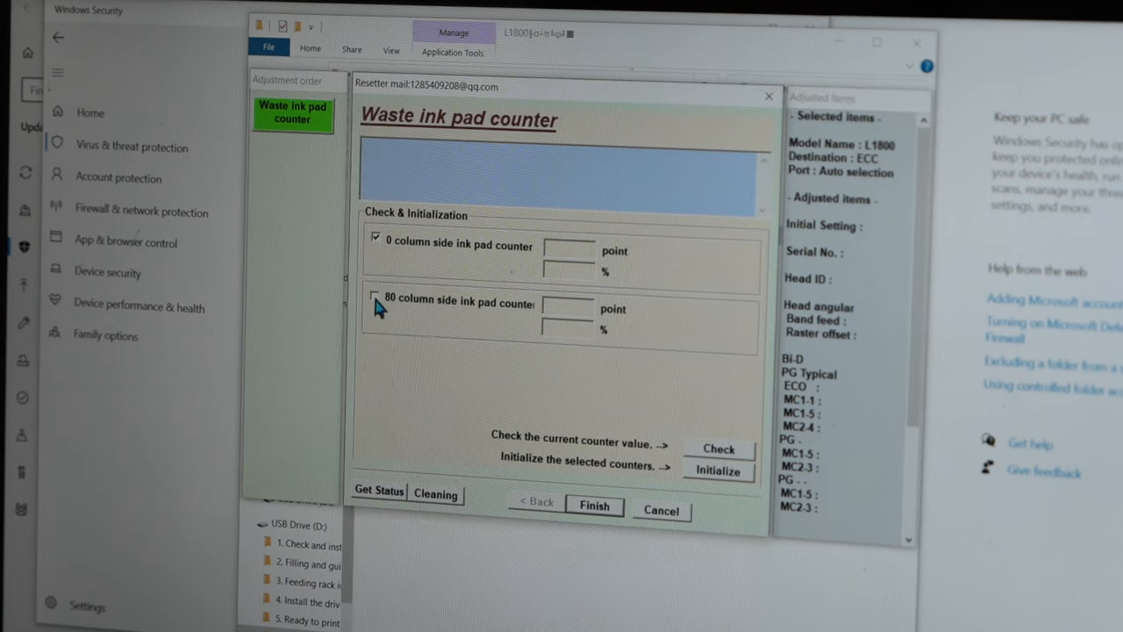
pyautogui.click(376, 294)
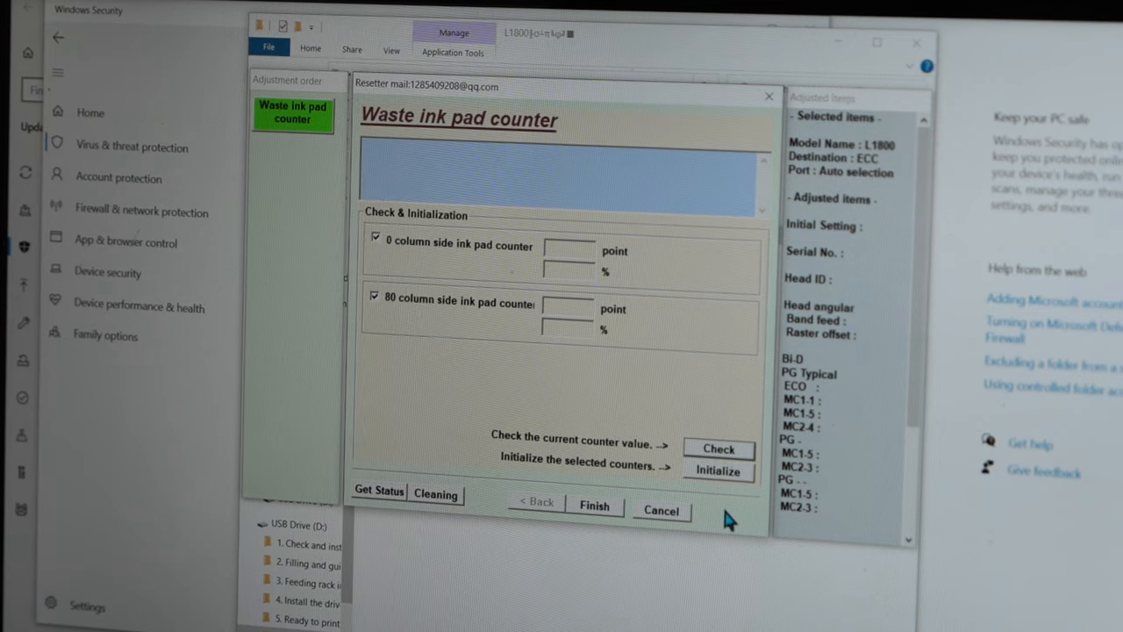
pyautogui.click(719, 470)
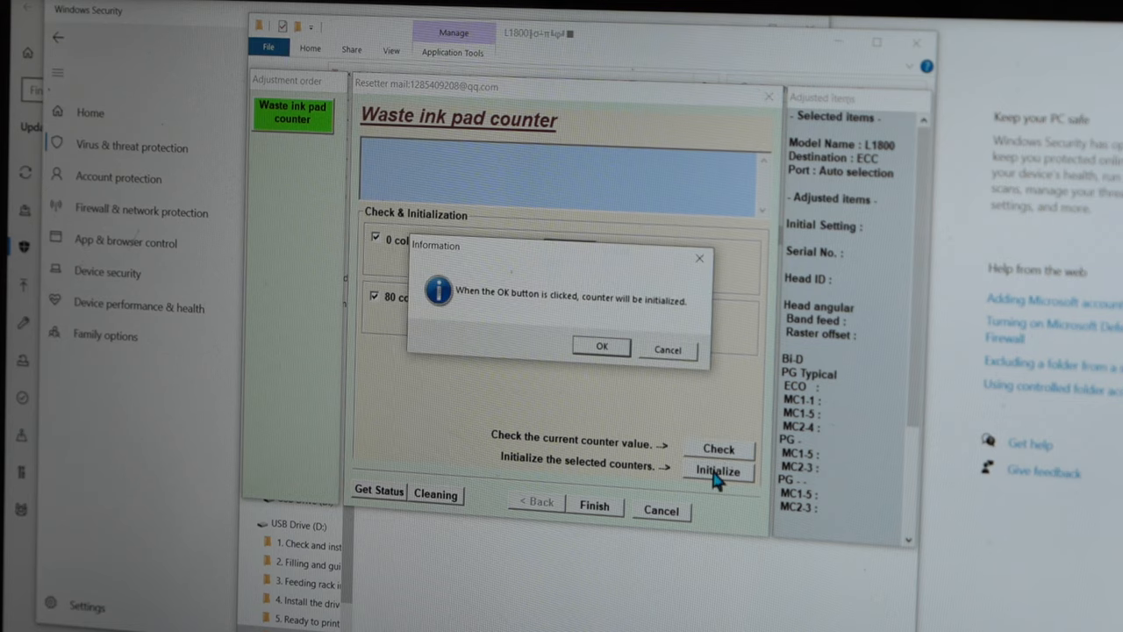
pyautogui.moveTo(478, 307)
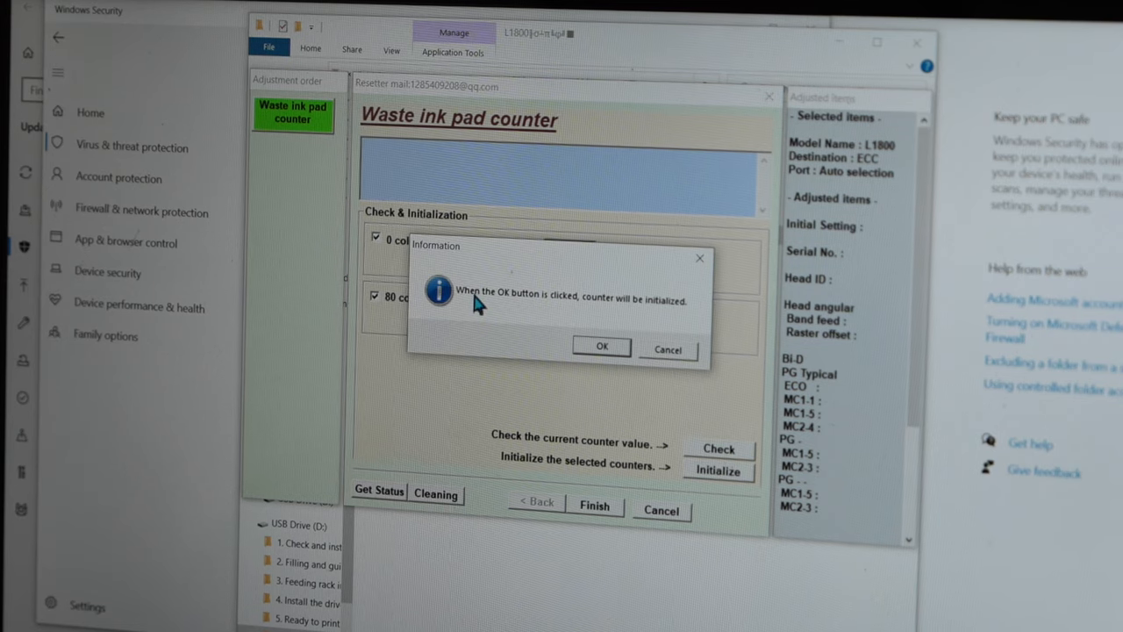
pyautogui.moveTo(491, 307)
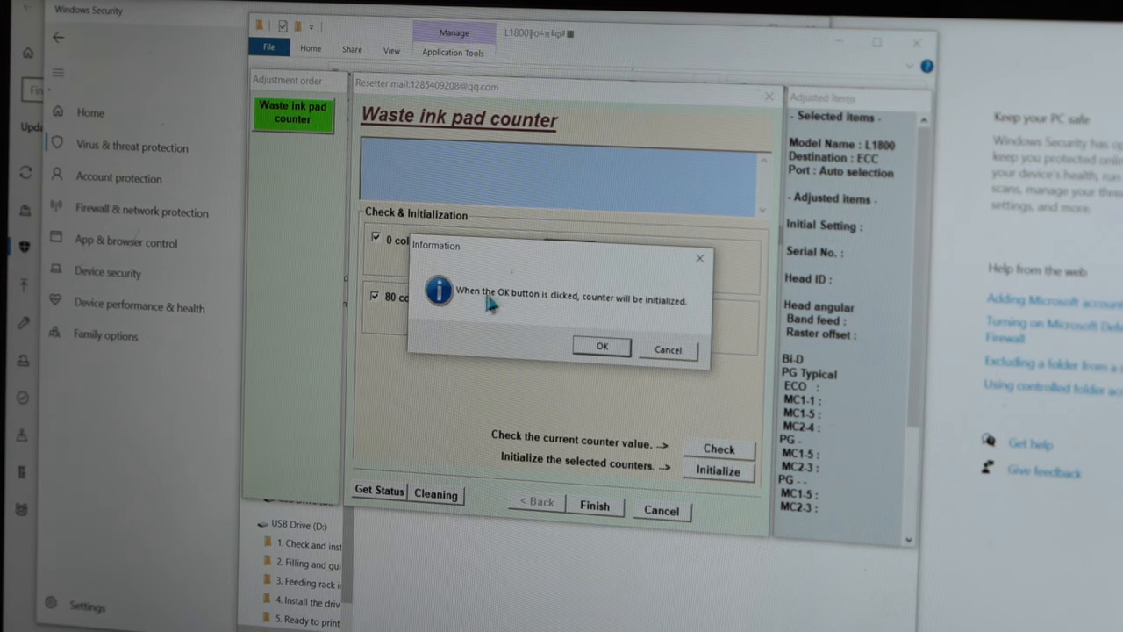
pyautogui.moveTo(663, 323)
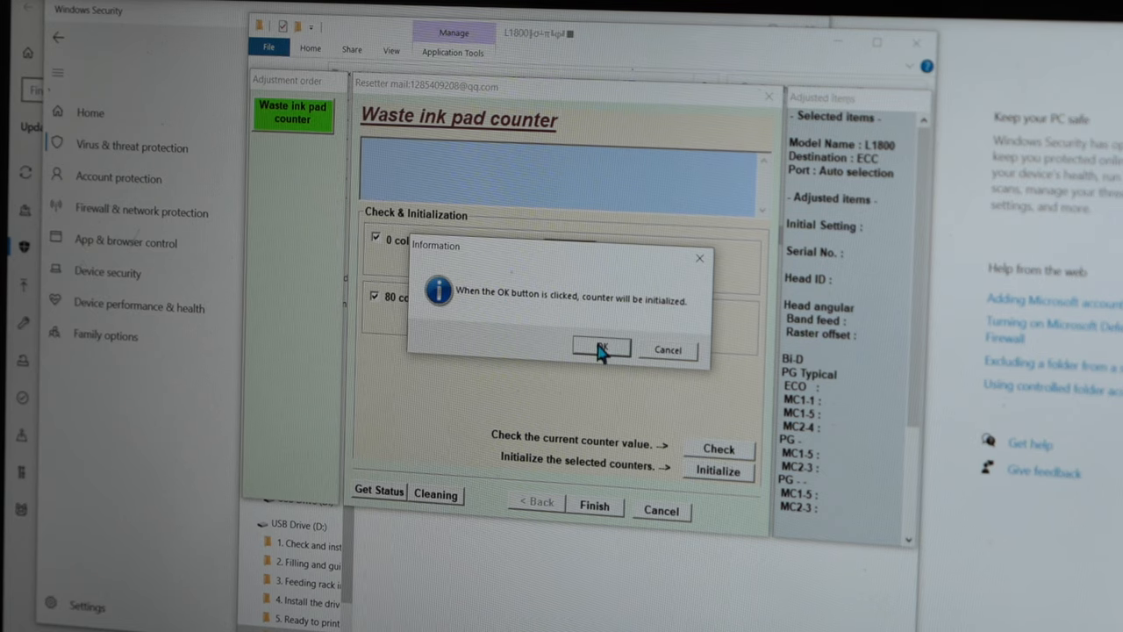
# Confirm the counter initialization and acknowledge the resulting Communication error.
pyautogui.click(600, 348)
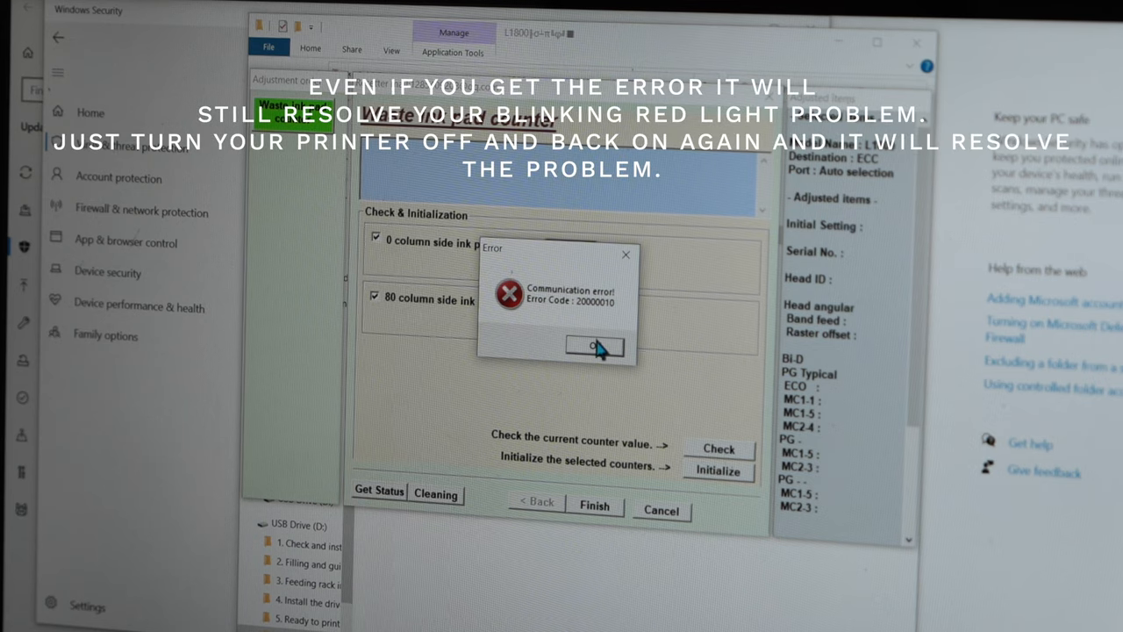
pyautogui.click(596, 344)
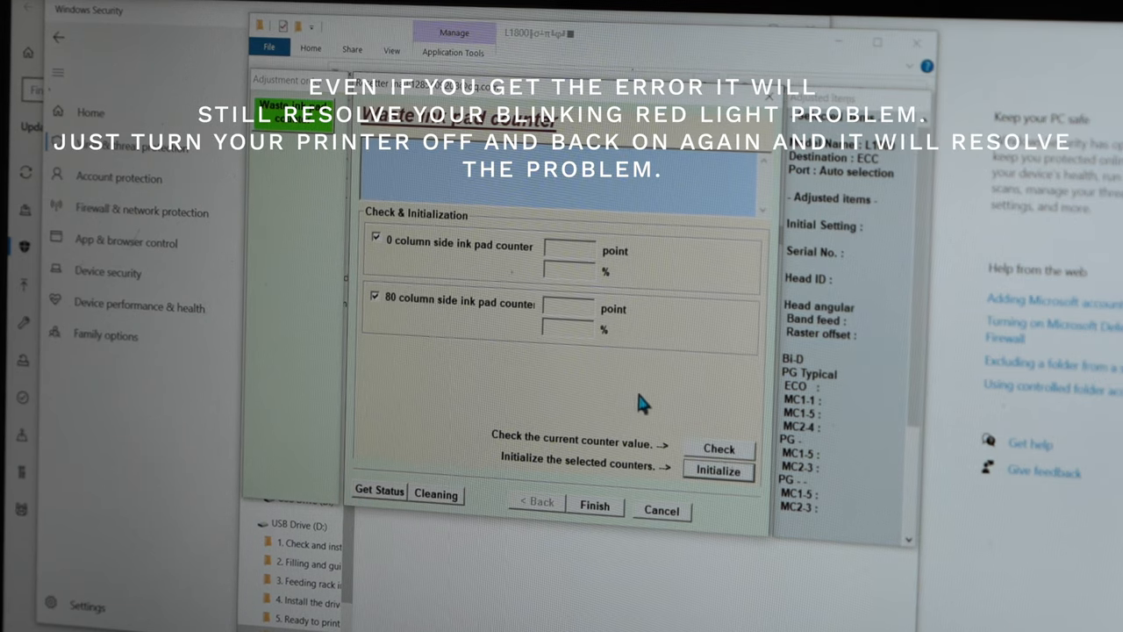
pyautogui.moveTo(621, 366)
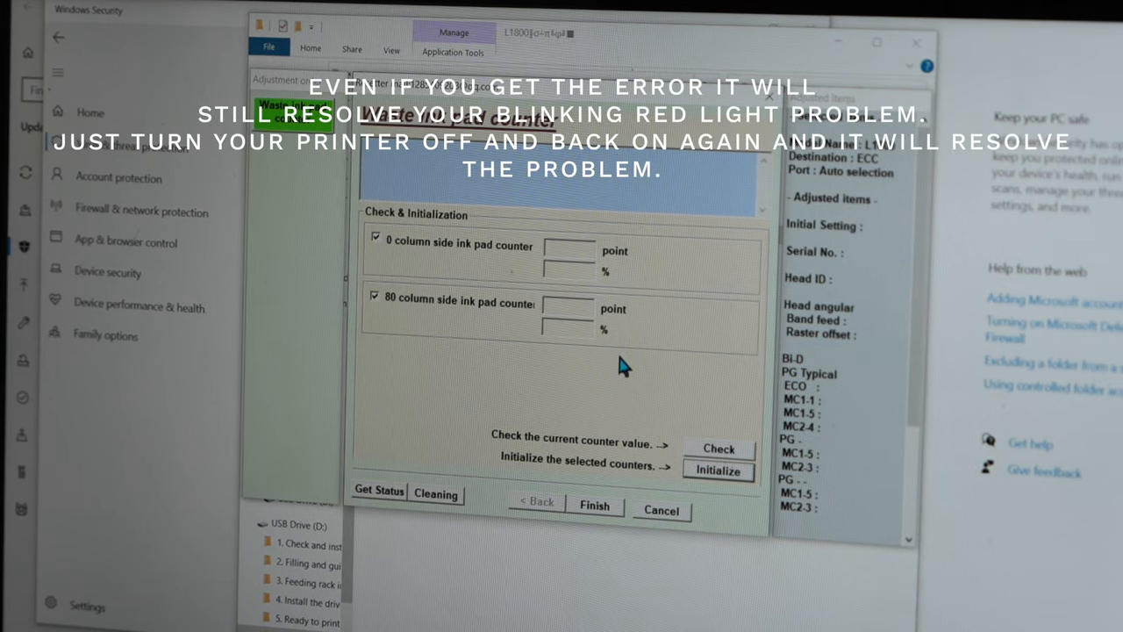